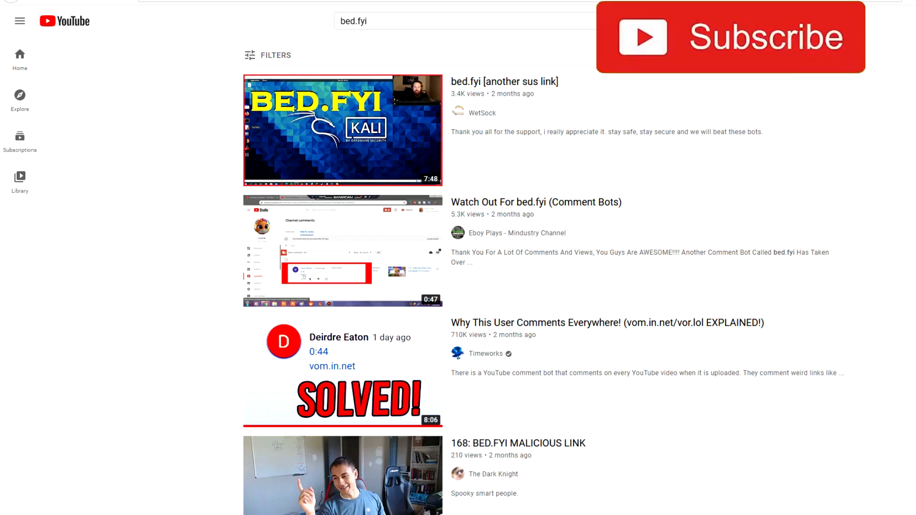
Search YouTube for vum.fyi and browse down the results about vom.in.net and vum.in.net bot comments
{"action": "left_click", "coordinate": [730, 38]}
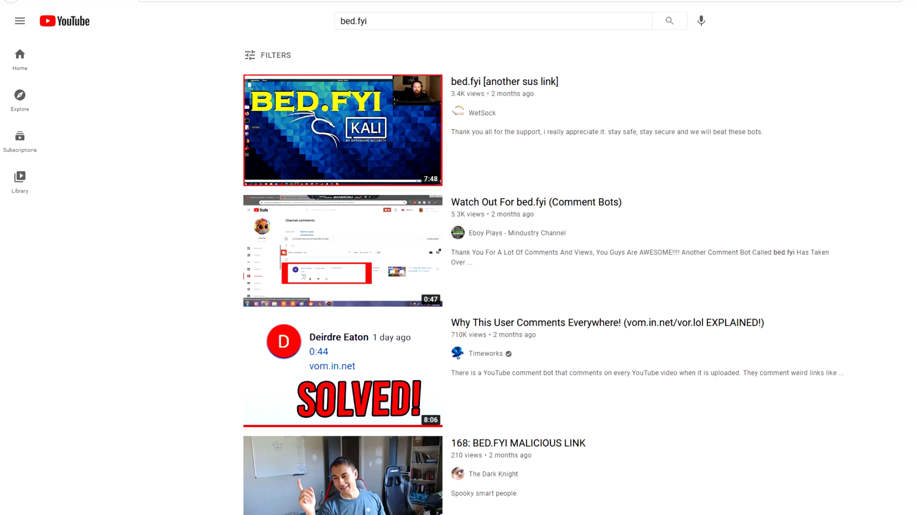
{"action": "mouse_move", "coordinate": [900, 137]}
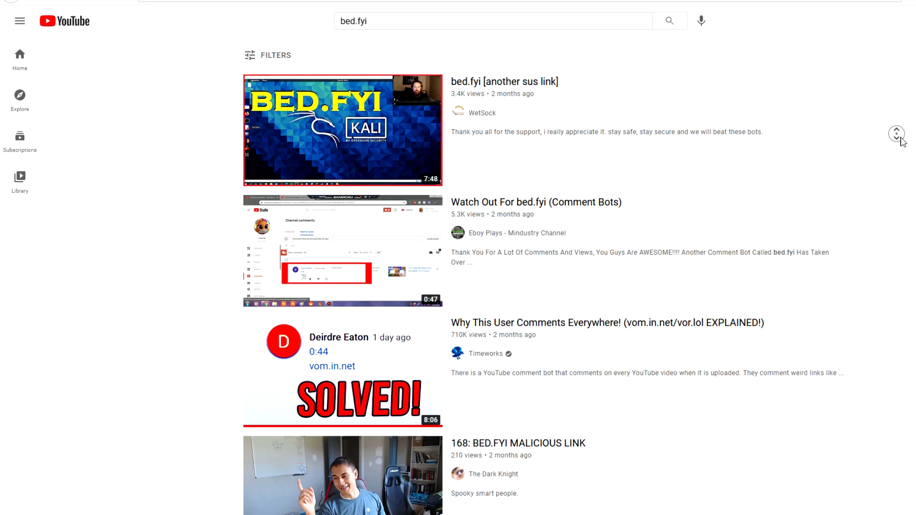
{"action": "scroll", "scroll_direction": "down", "scroll_amount": 3}
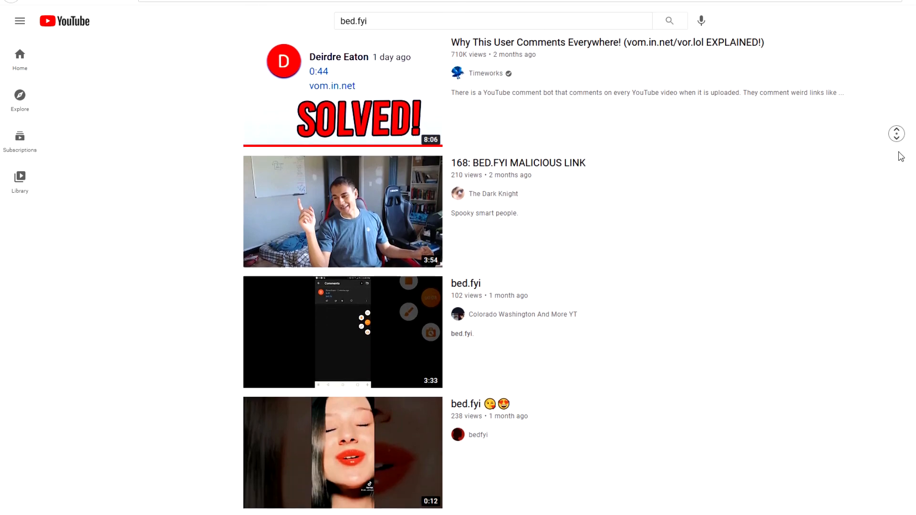
{"action": "scroll", "scroll_direction": "down", "scroll_amount": 3}
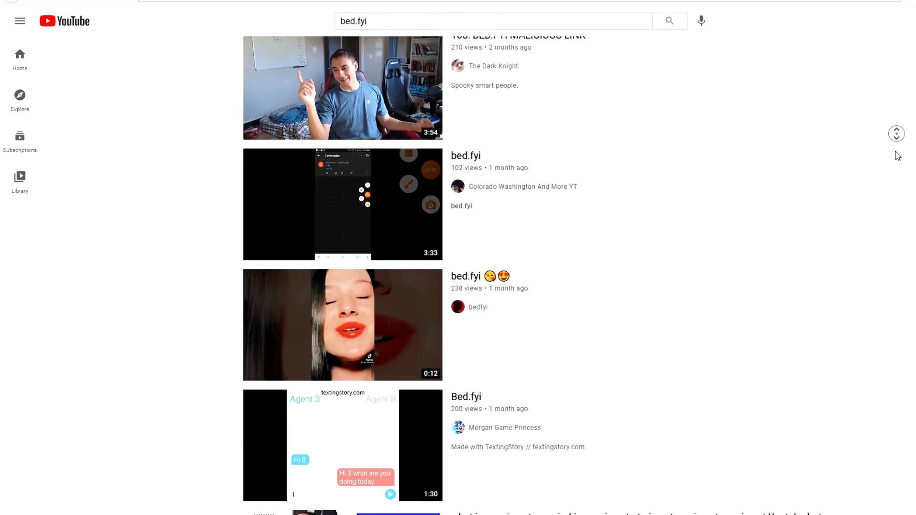
{"action": "scroll", "scroll_direction": "down", "scroll_amount": 3}
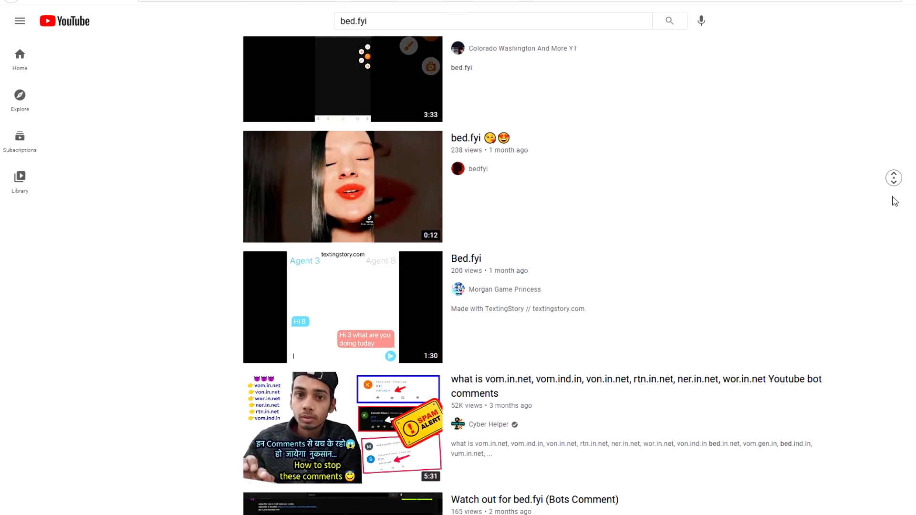
{"action": "scroll", "scroll_direction": "down", "scroll_amount": 3}
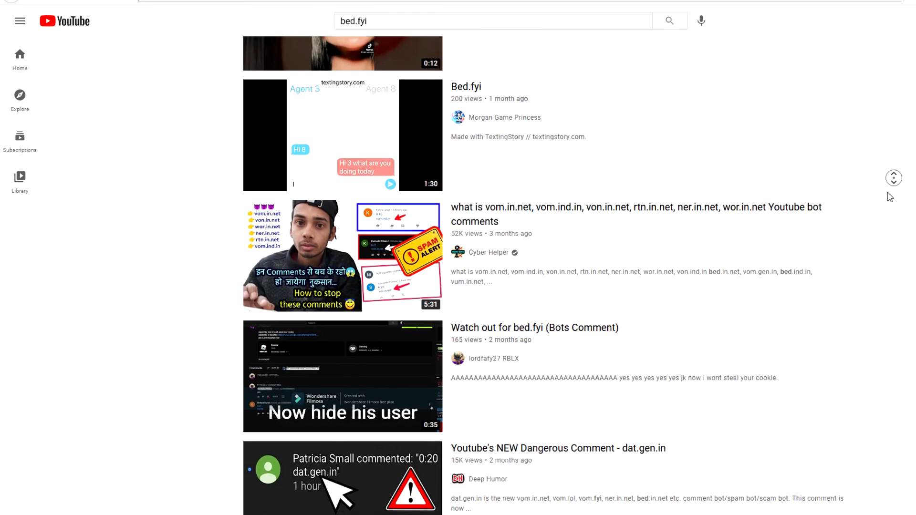
{"action": "scroll", "scroll_direction": "down", "scroll_amount": 3}
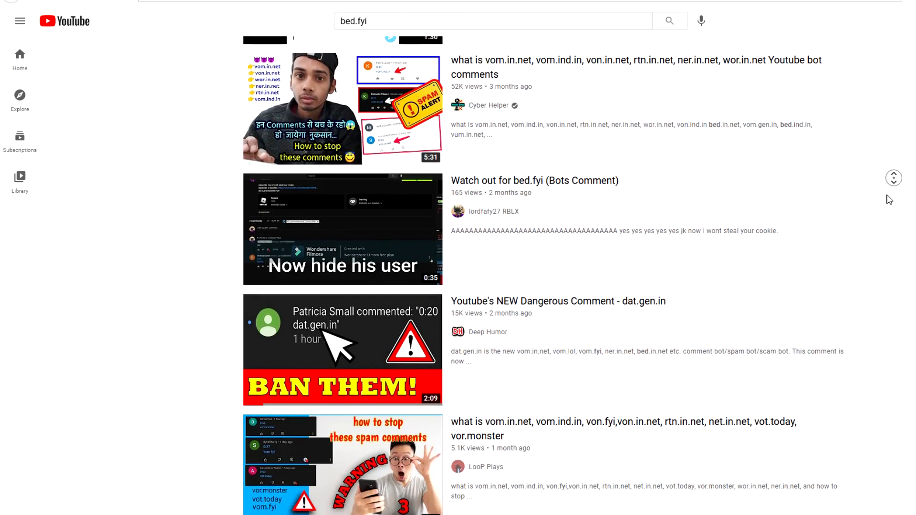
{"action": "scroll", "scroll_direction": "down", "scroll_amount": 3}
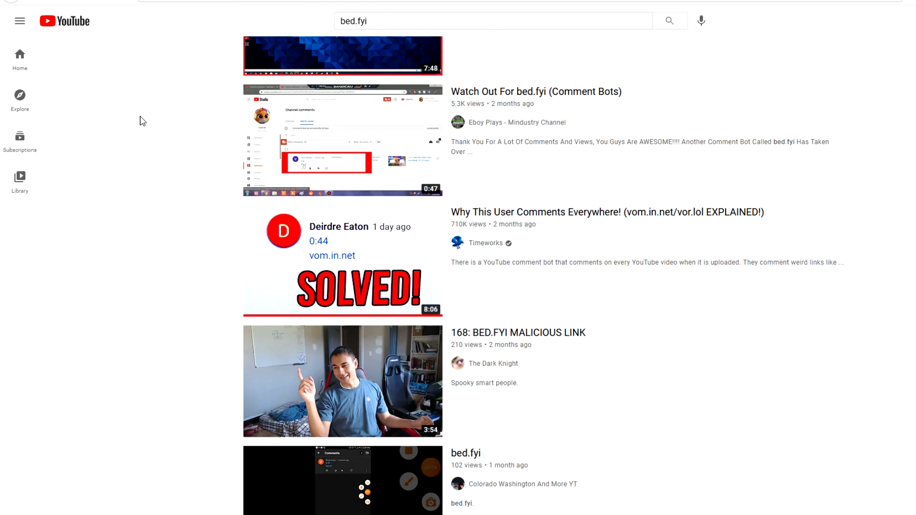
{"action": "scroll", "scroll_direction": "down", "scroll_amount": 3}
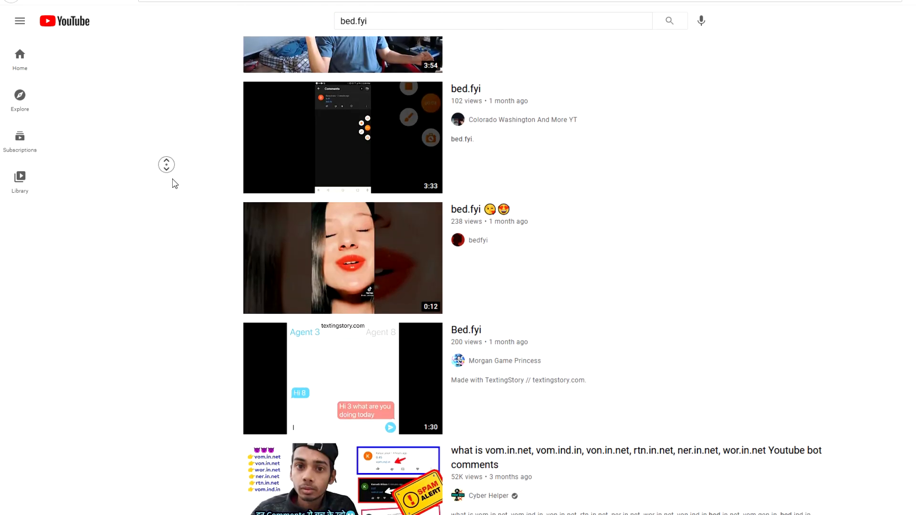
{"action": "scroll", "scroll_direction": "down", "scroll_amount": 3}
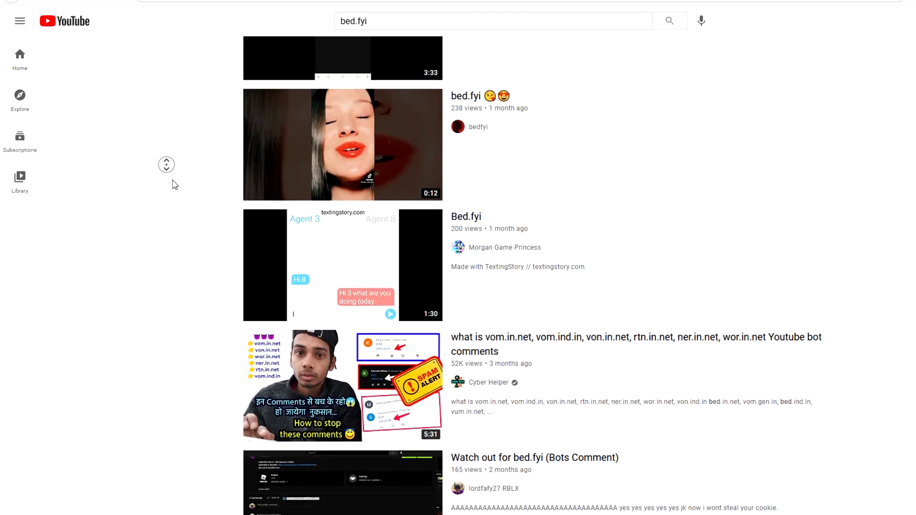
{"action": "scroll", "scroll_direction": "down", "scroll_amount": 3}
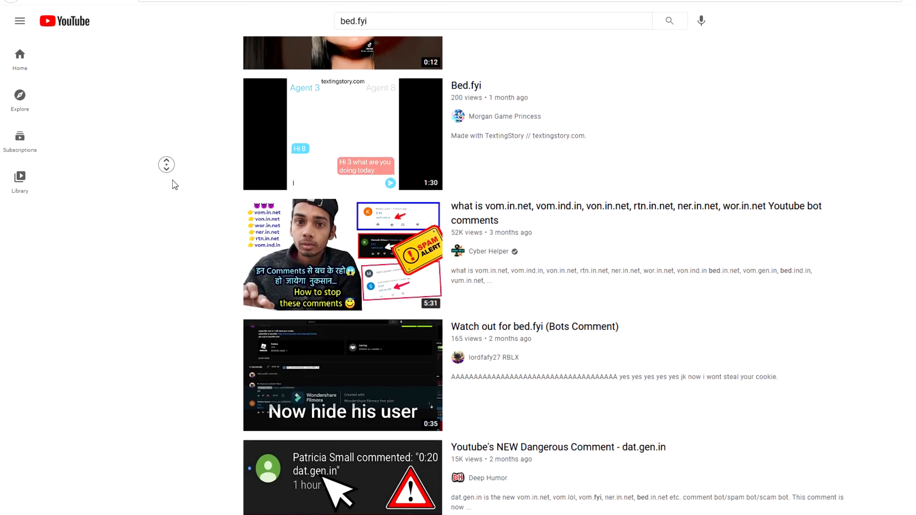
Continue browsing further vum.fyi results, then return toward the first results
{"action": "scroll", "scroll_direction": "down", "scroll_amount": 3}
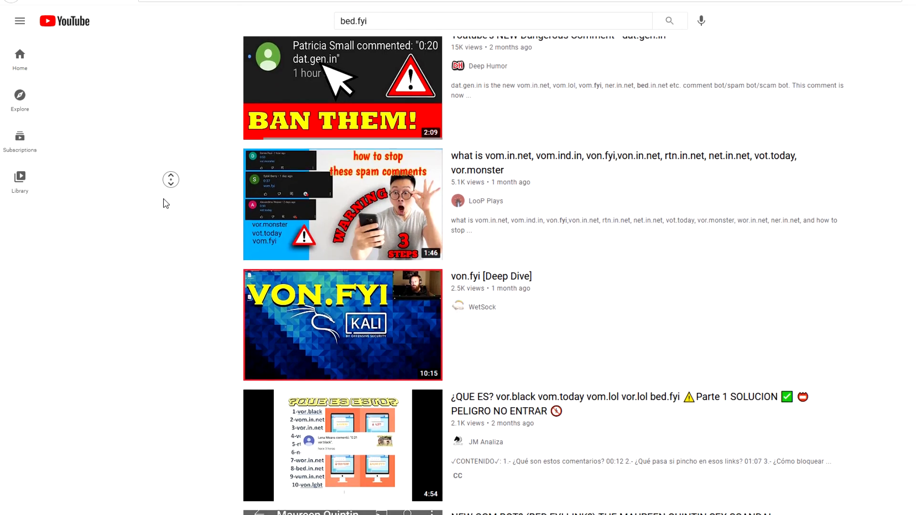
{"action": "scroll", "scroll_direction": "down", "scroll_amount": 3}
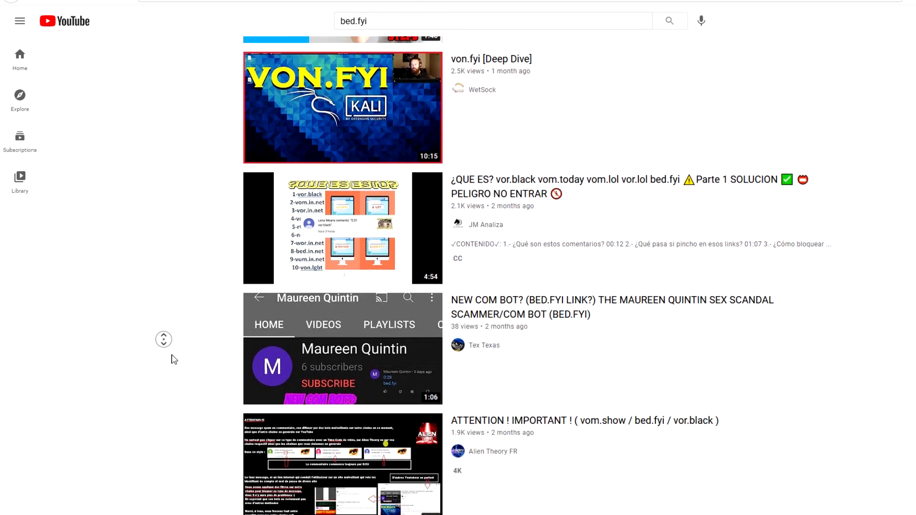
{"action": "scroll", "scroll_direction": "down", "scroll_amount": 3}
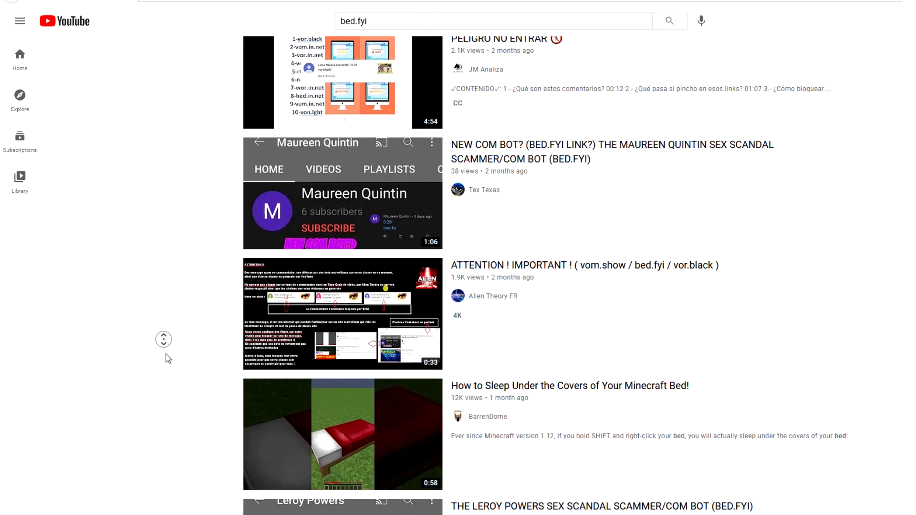
{"action": "scroll", "scroll_direction": "down", "scroll_amount": 3}
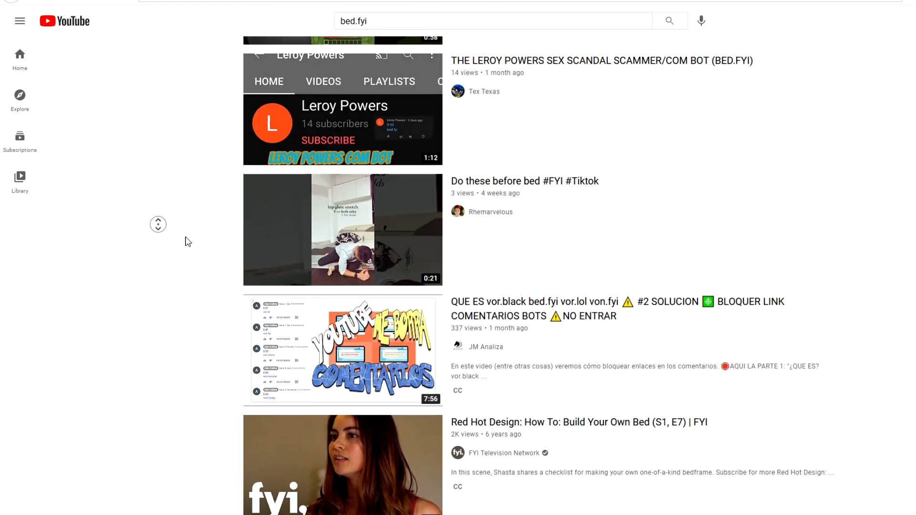
{"action": "scroll", "scroll_direction": "down", "scroll_amount": 3}
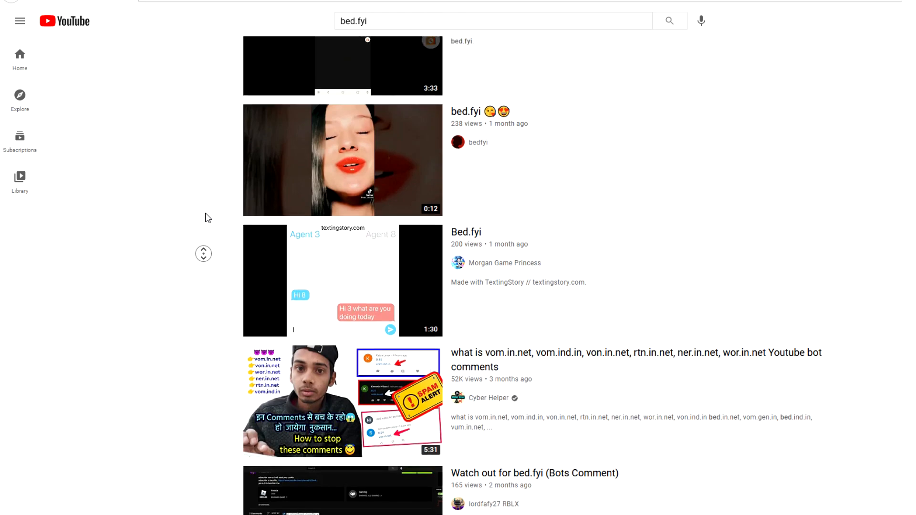
{"action": "scroll", "scroll_direction": "up", "scroll_amount": 3}
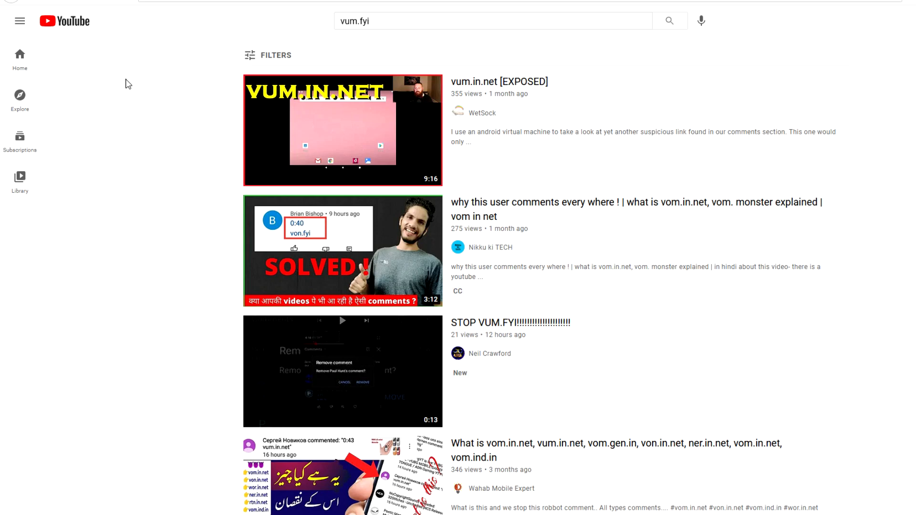
{"action": "scroll", "scroll_direction": "down", "scroll_amount": 3}
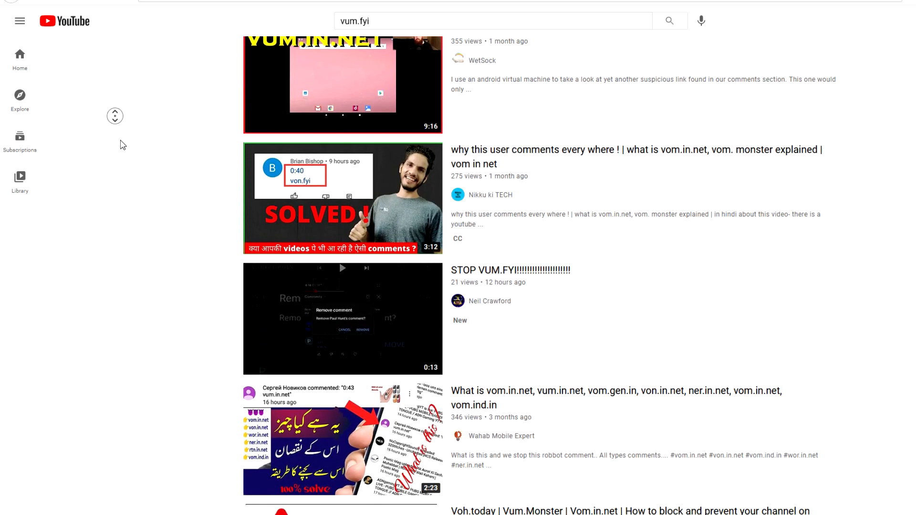
{"action": "scroll", "scroll_direction": "down", "scroll_amount": 3}
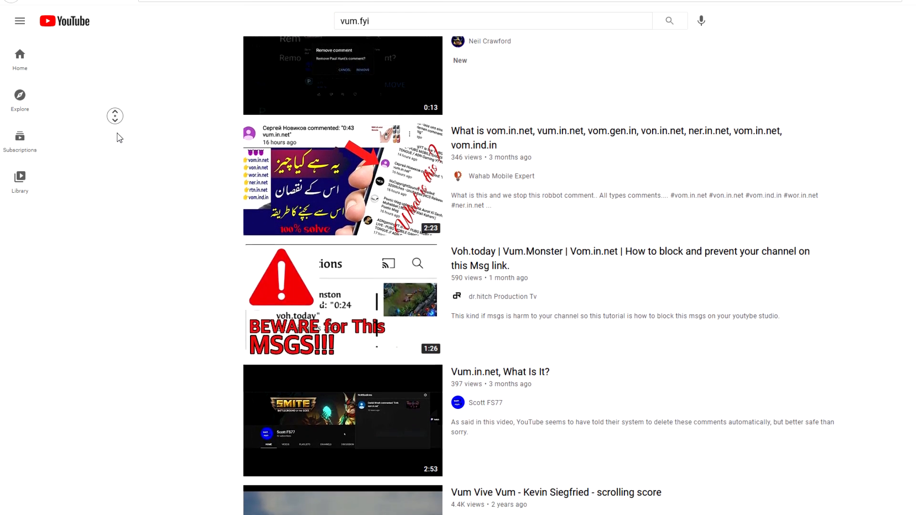
{"action": "scroll", "scroll_direction": "down", "scroll_amount": 3}
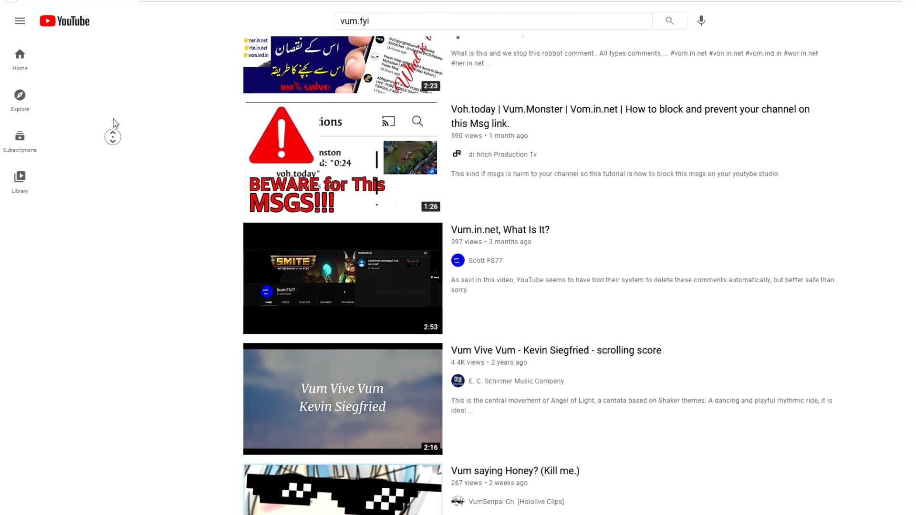
{"action": "scroll", "scroll_direction": "up", "scroll_amount": 3}
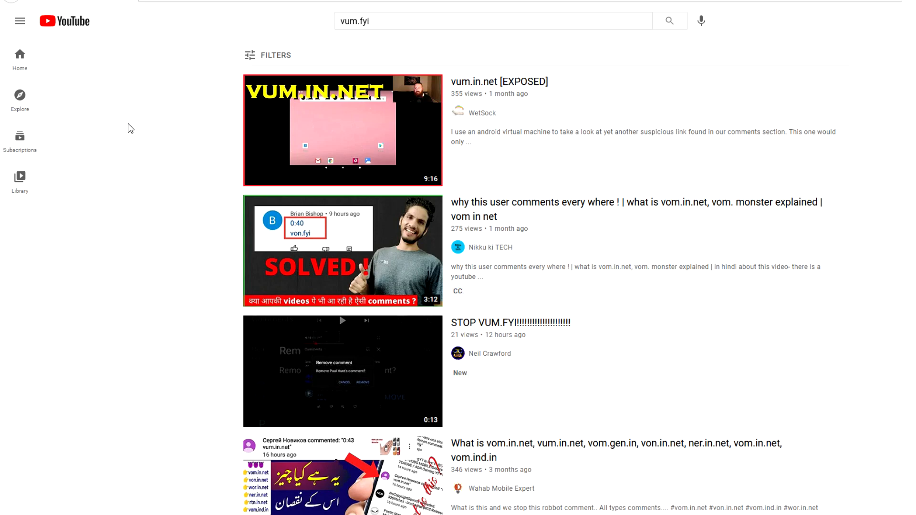
{"action": "mouse_move", "coordinate": [132, 112]}
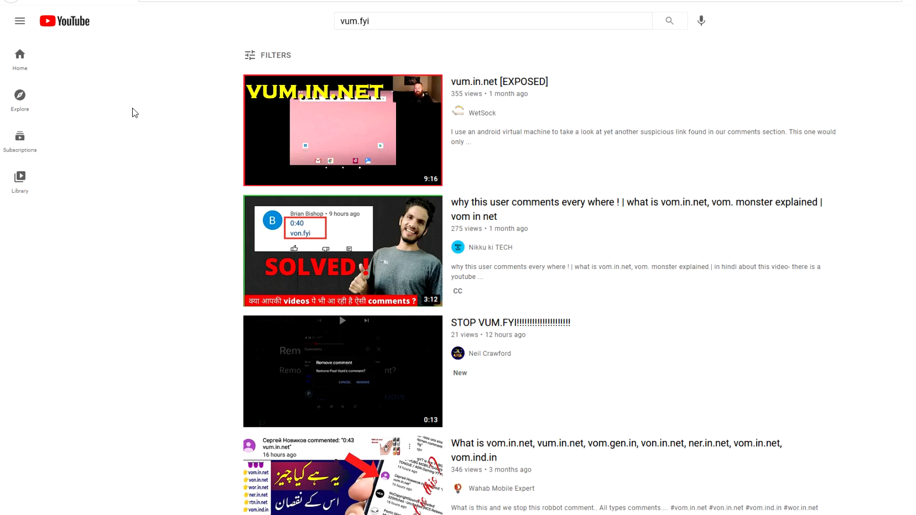
{"action": "mouse_move", "coordinate": [481, 348]}
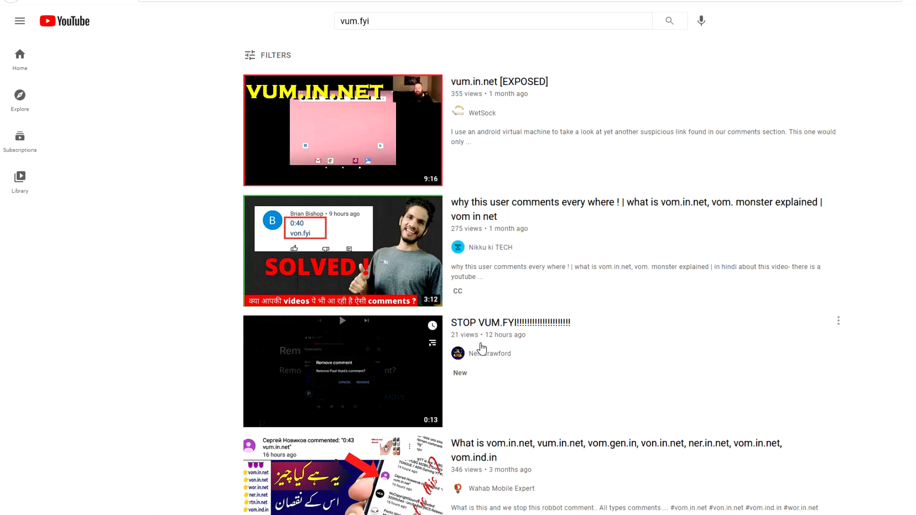
{"action": "mouse_move", "coordinate": [70, 245]}
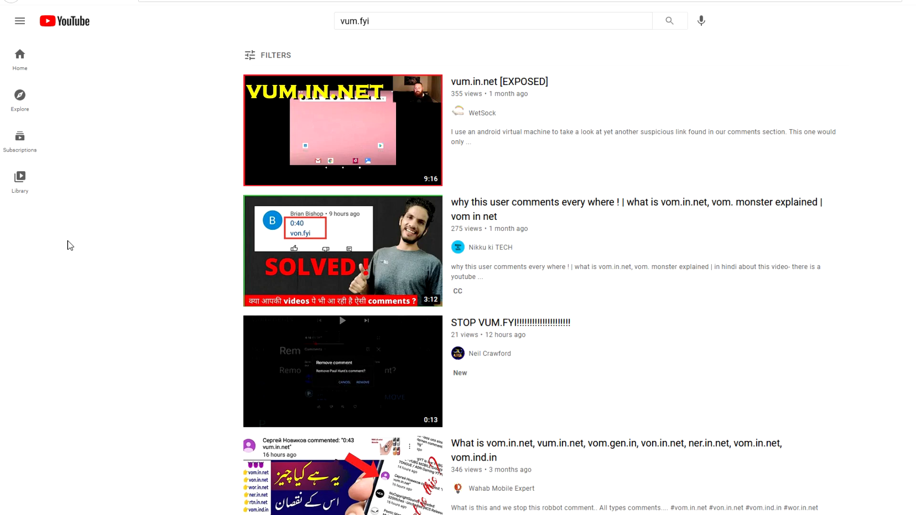
{"action": "mouse_move", "coordinate": [142, 143]}
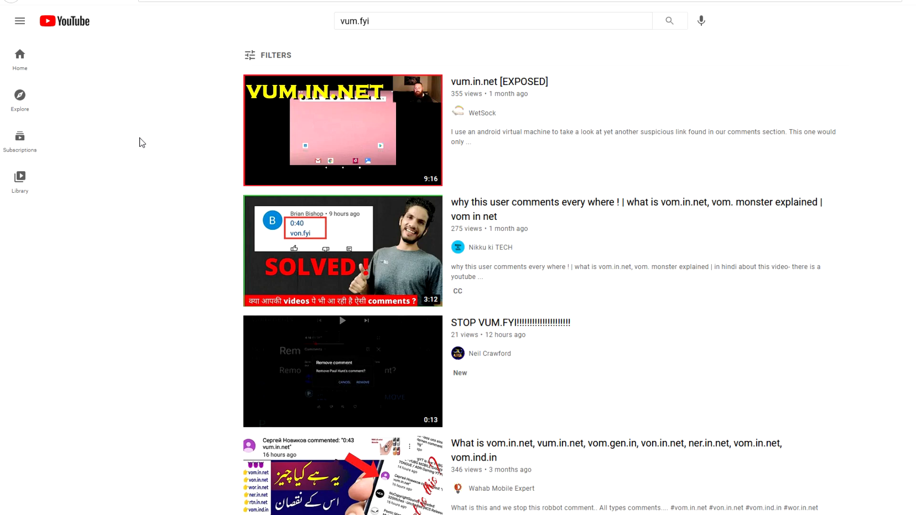
{"action": "mouse_move", "coordinate": [98, 120]}
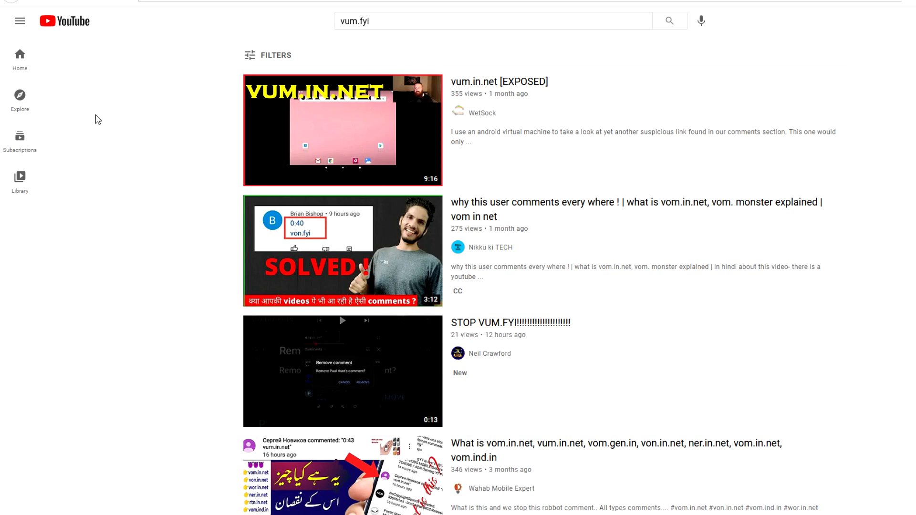
Go to the Deep Humor channel page showing its uploaded comment-bot and glitch videos
{"action": "left_click", "coordinate": [481, 113]}
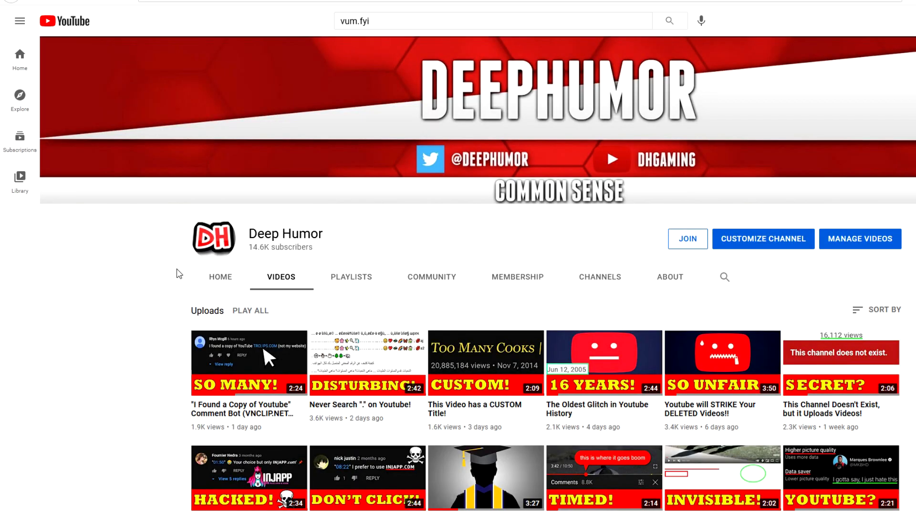
{"action": "mouse_move", "coordinate": [158, 281]}
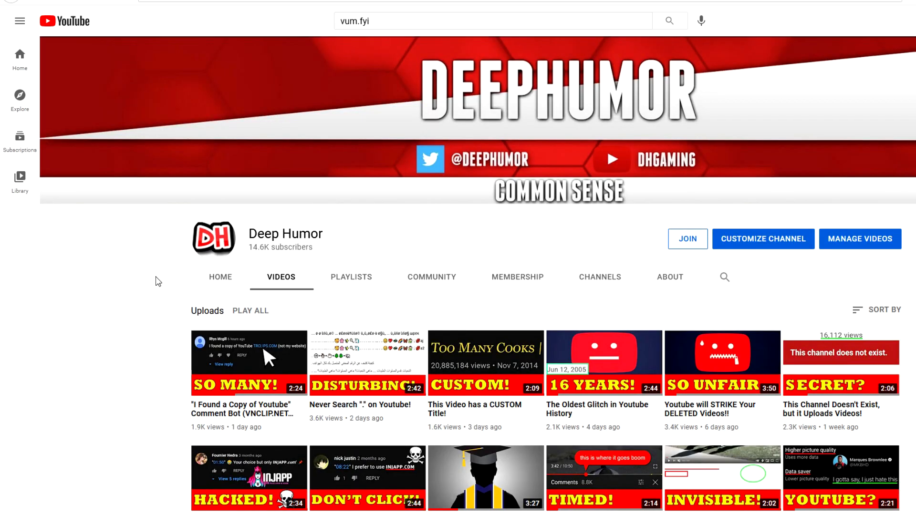
{"action": "mouse_move", "coordinate": [670, 277]}
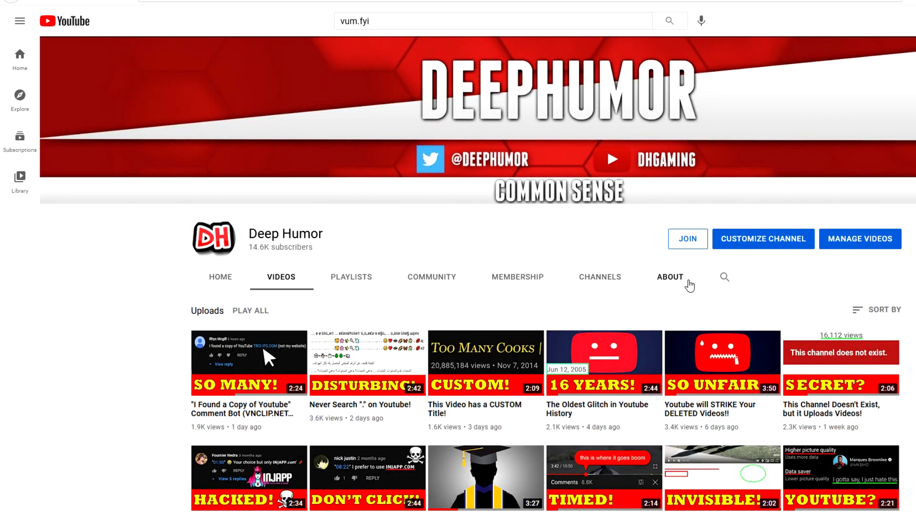